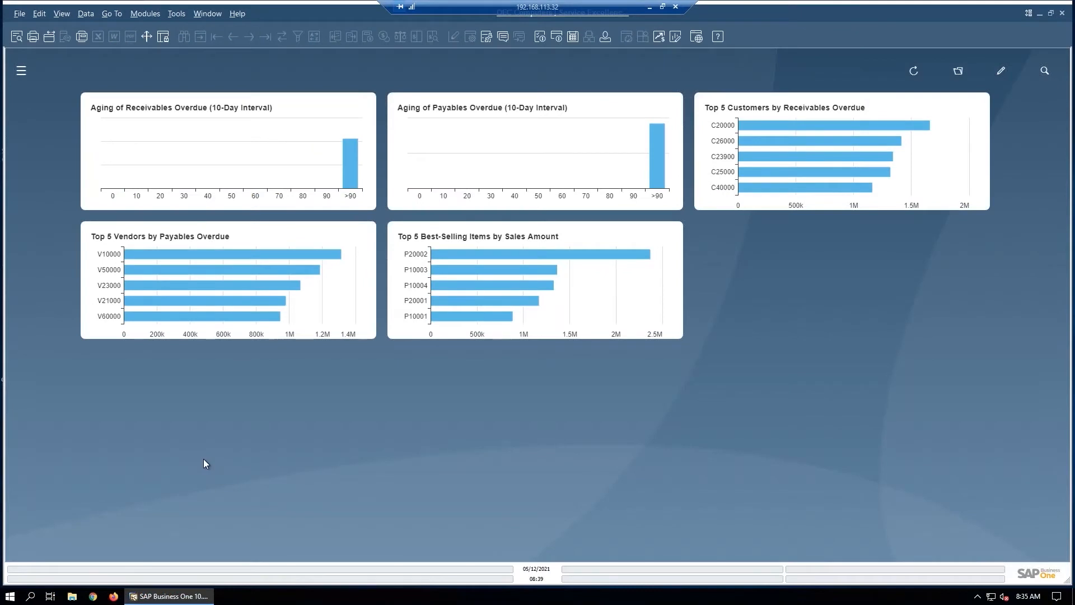
mouse_move(817, 156)
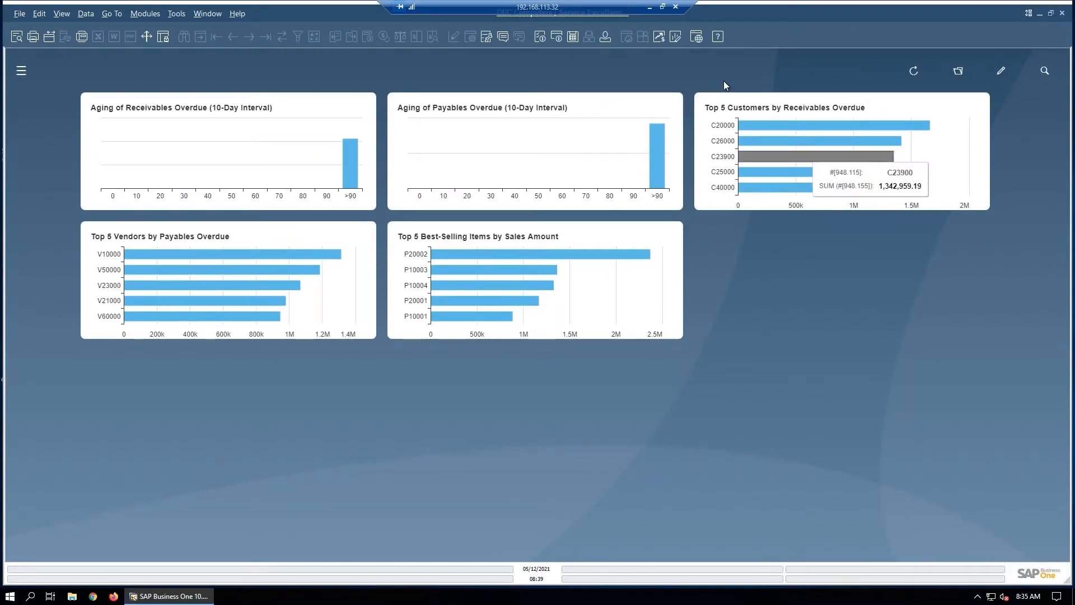
mouse_move(723, 85)
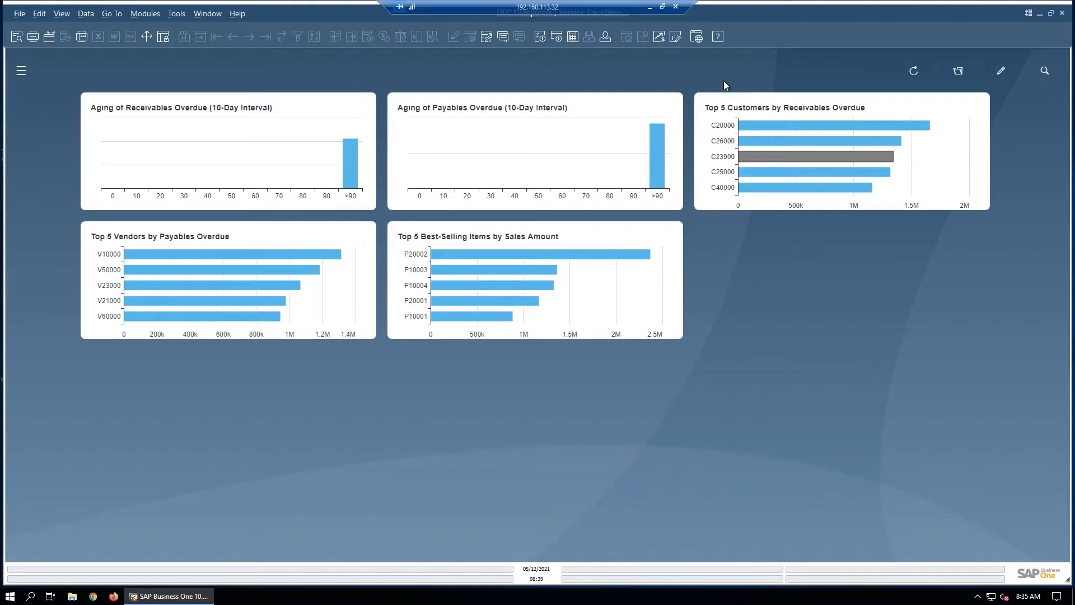
mouse_move(15, 4)
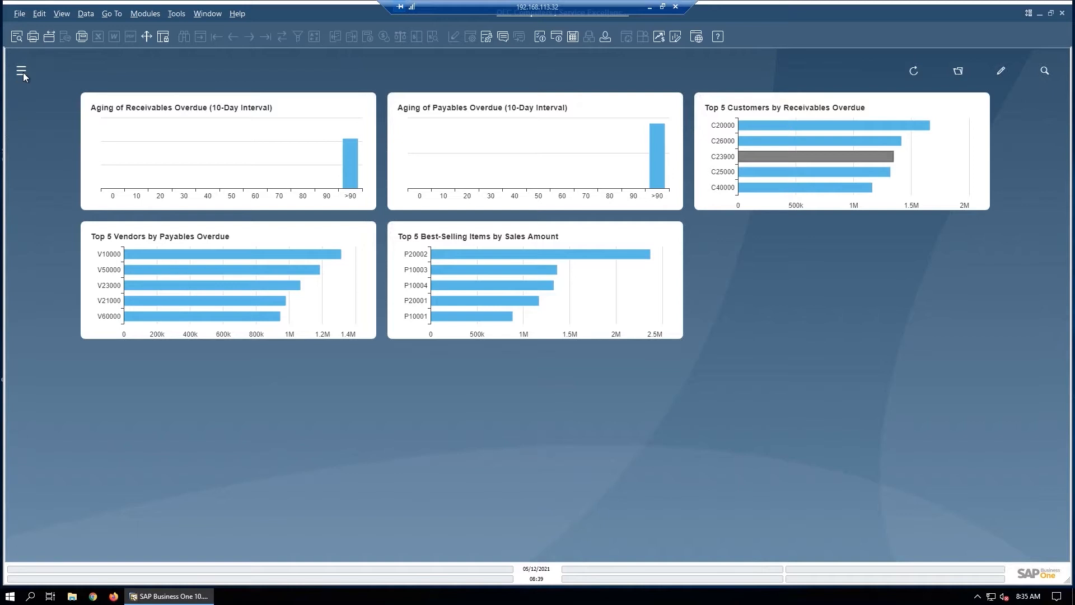
- Reach Purchasing - A/P in the Modules menu and close the mistakenly opened Purchase Quotation
left_click(21, 70)
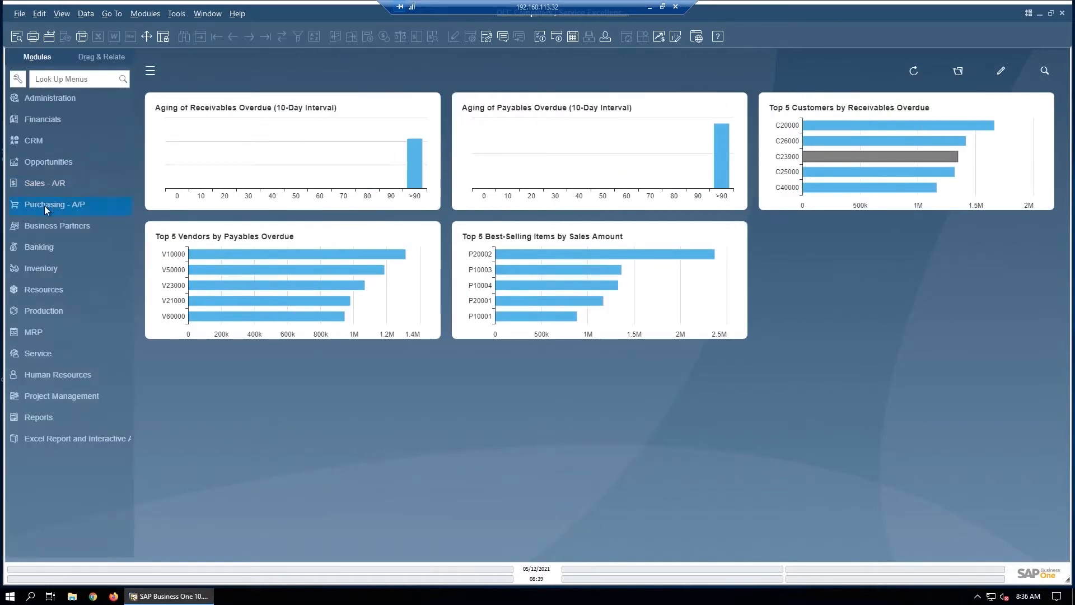
mouse_move(46, 211)
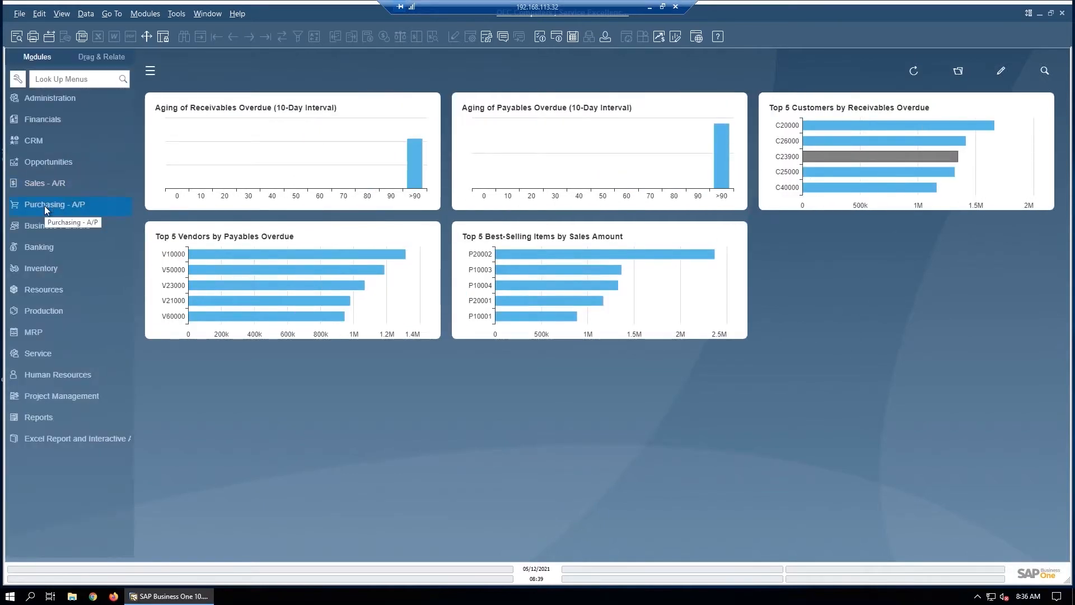
left_click(51, 204)
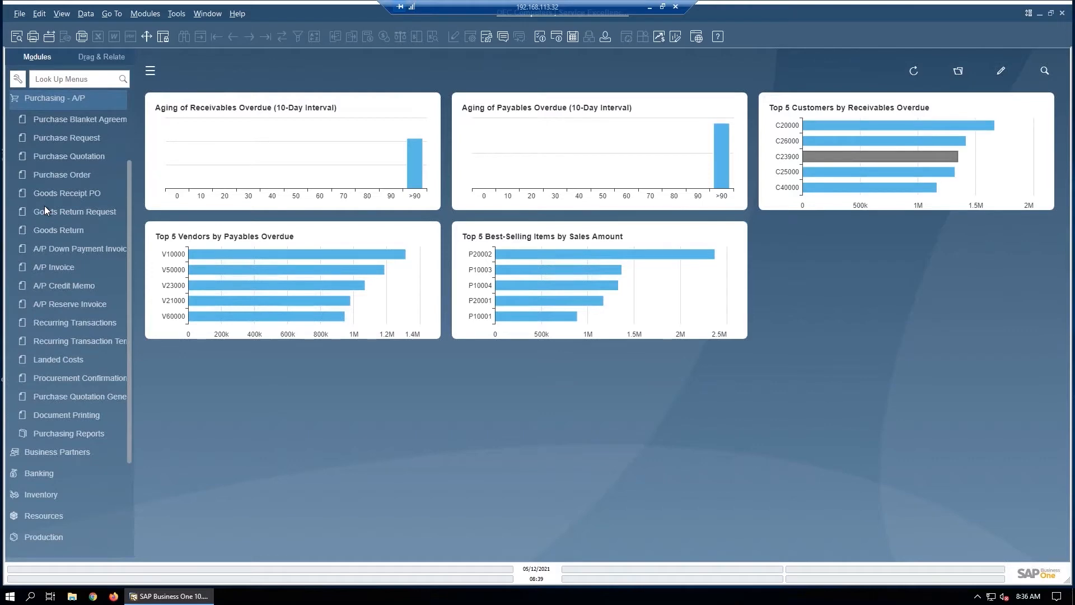
mouse_move(67, 156)
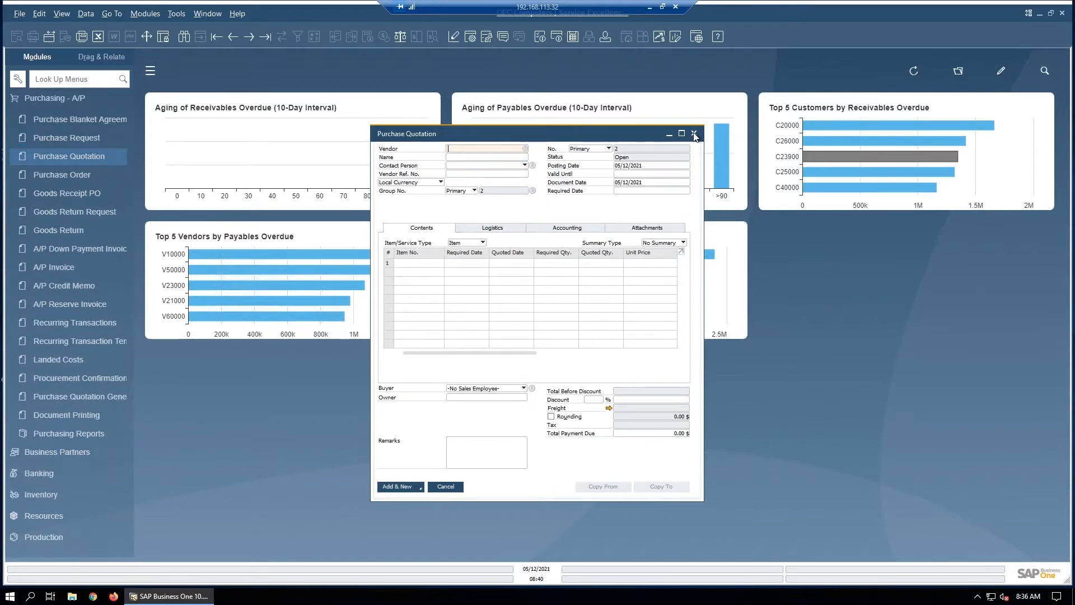
left_click(695, 134)
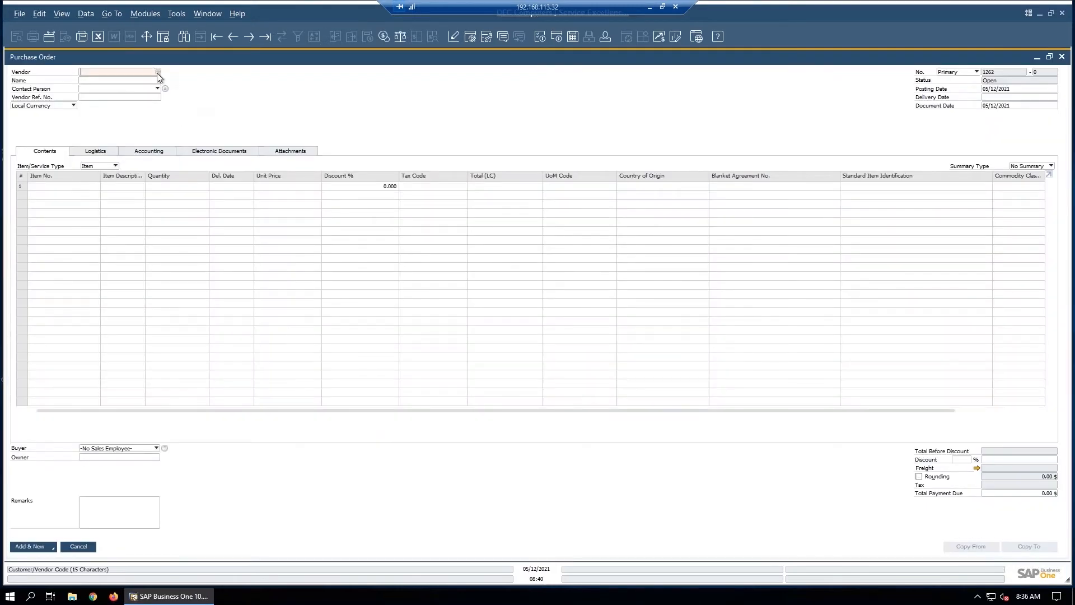
- Set vendor V10000 Acme Associates and add seven items A00001 through C00002, totaling 2,706.25 $
left_click(157, 71)
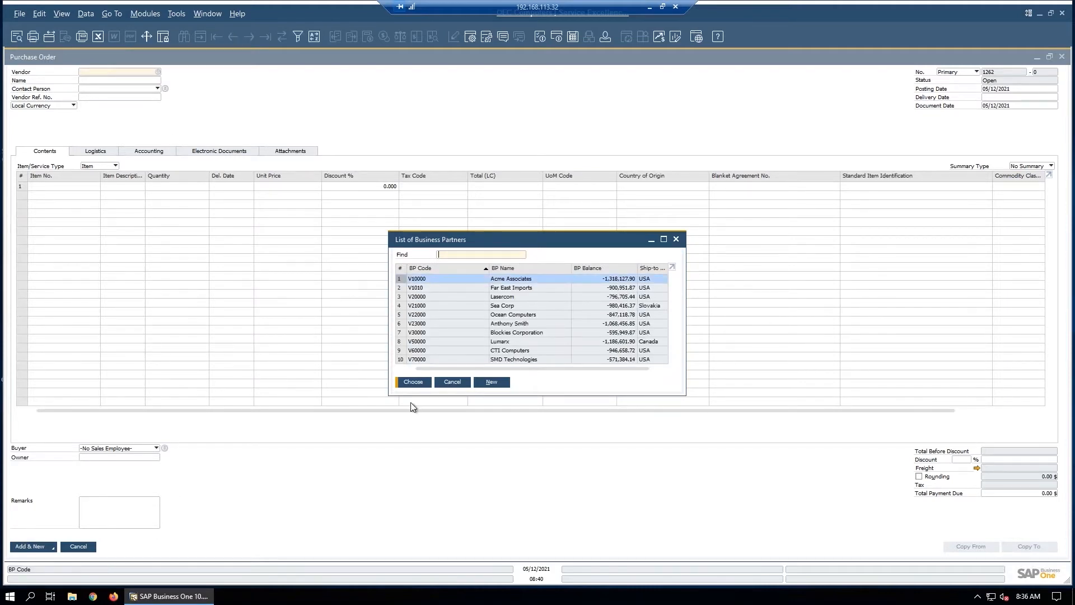
left_click(412, 382)
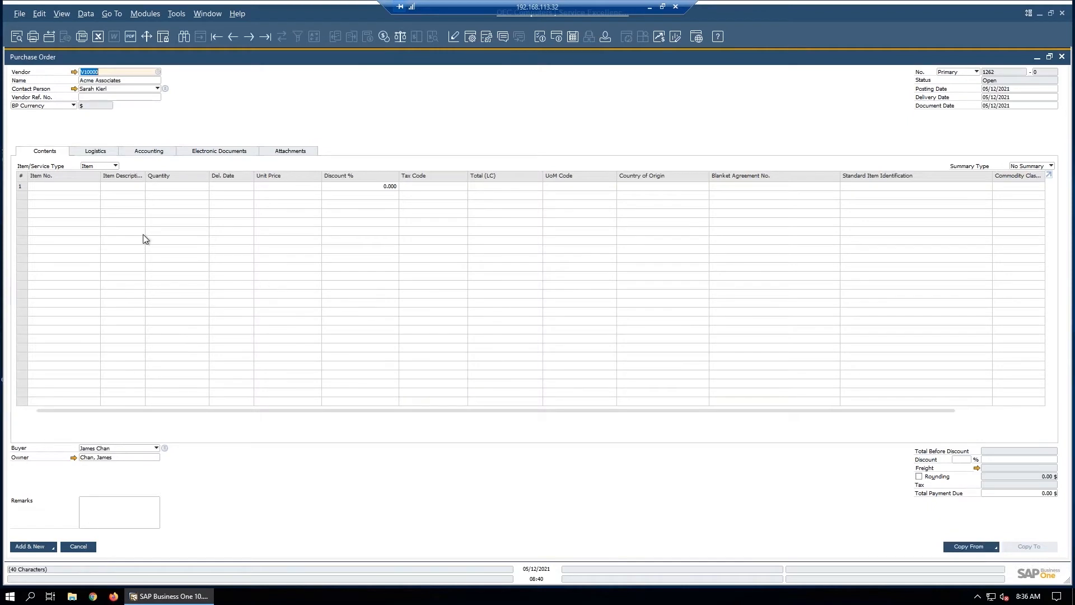
left_click(54, 185)
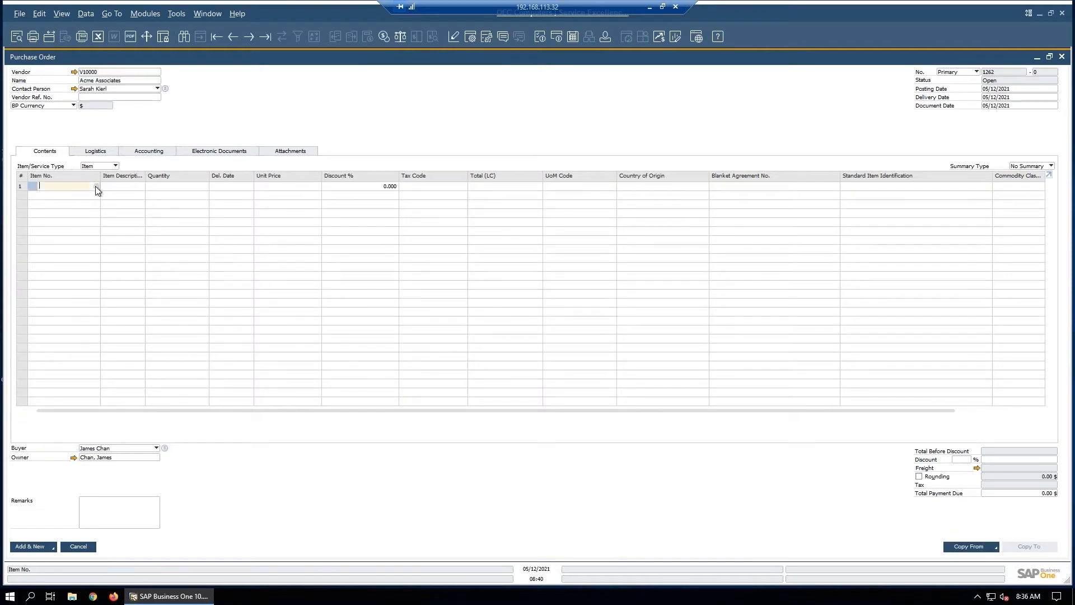
left_click(90, 185)
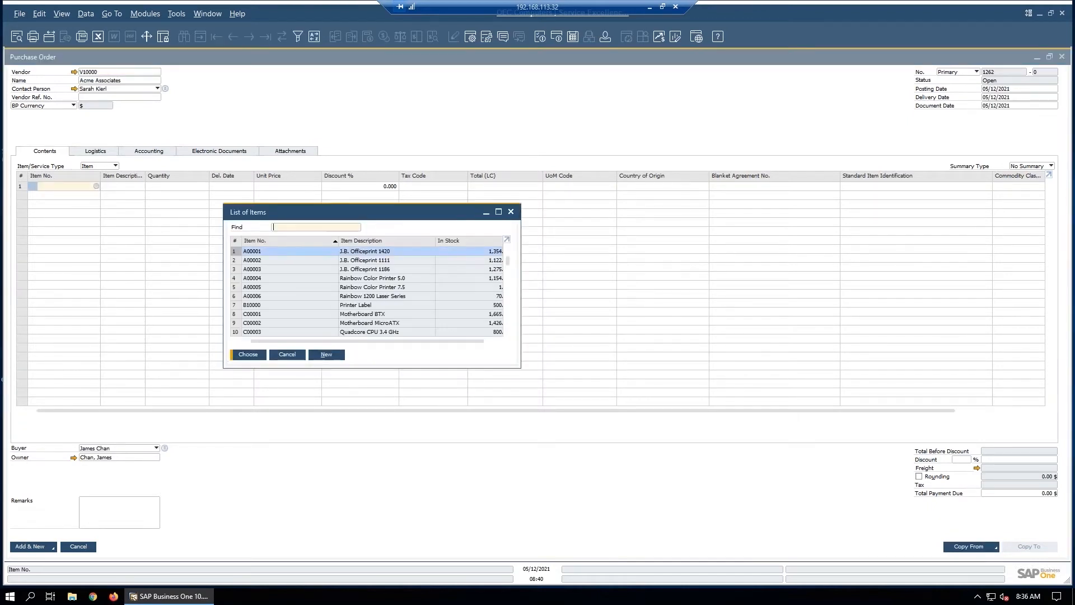
mouse_move(250, 291)
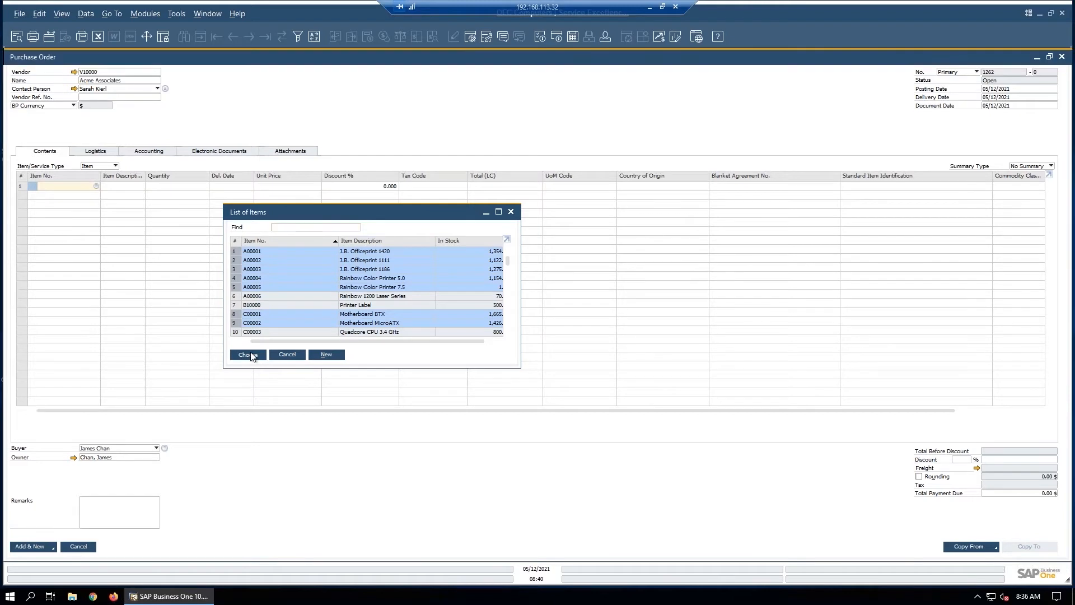
left_click(247, 354)
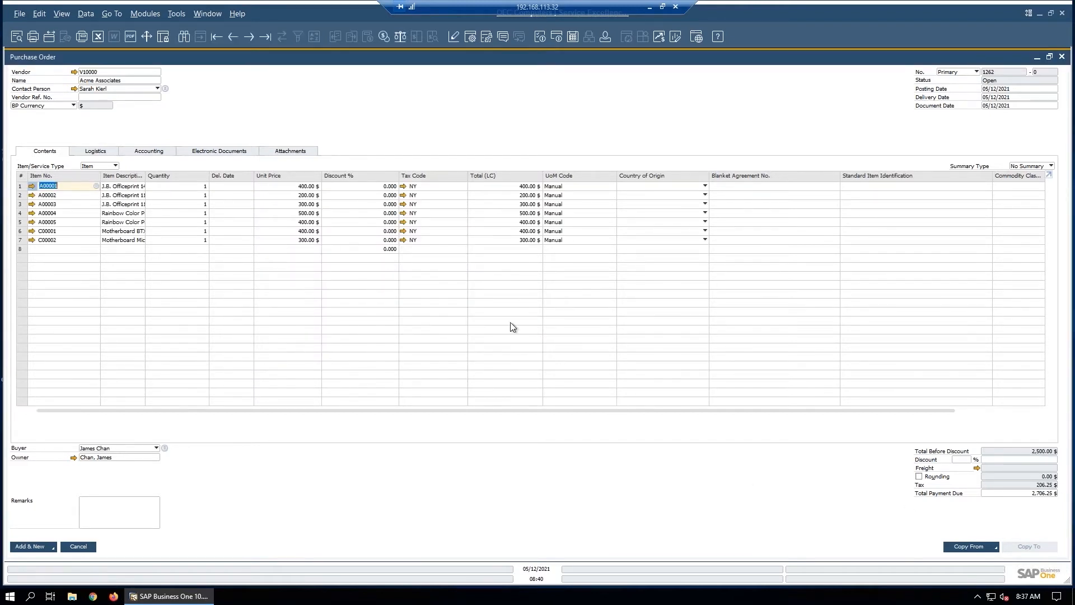
mouse_move(39, 546)
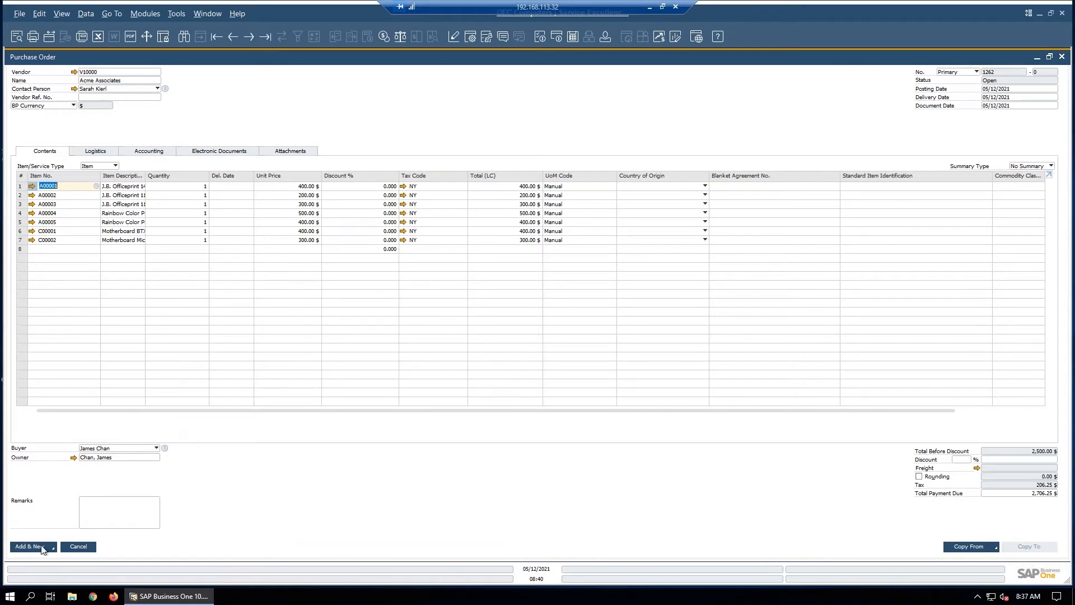
mouse_move(983, 28)
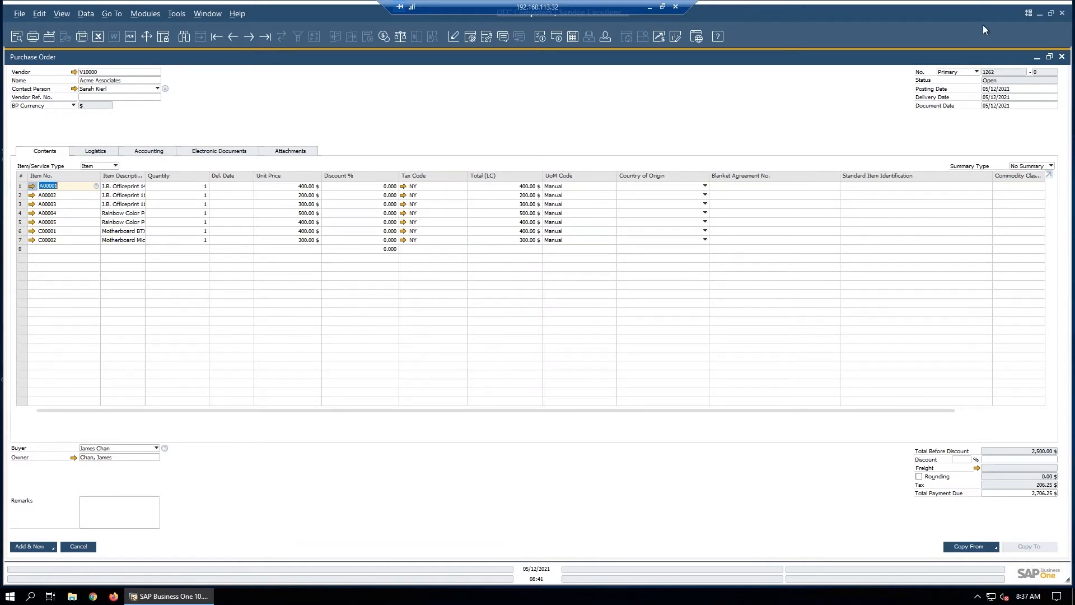
mouse_move(1012, 85)
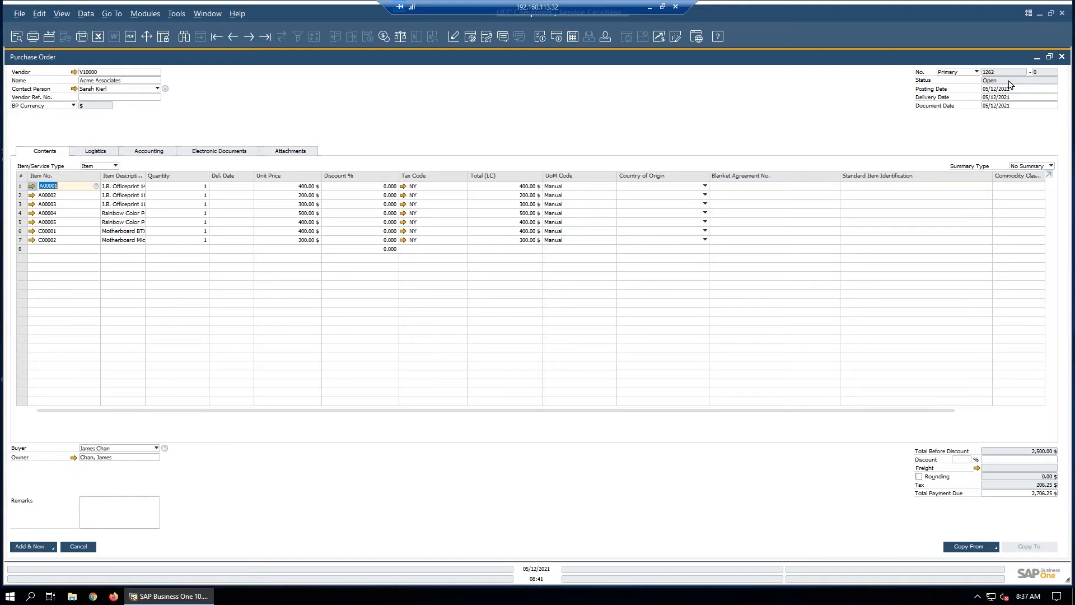
mouse_move(99, 340)
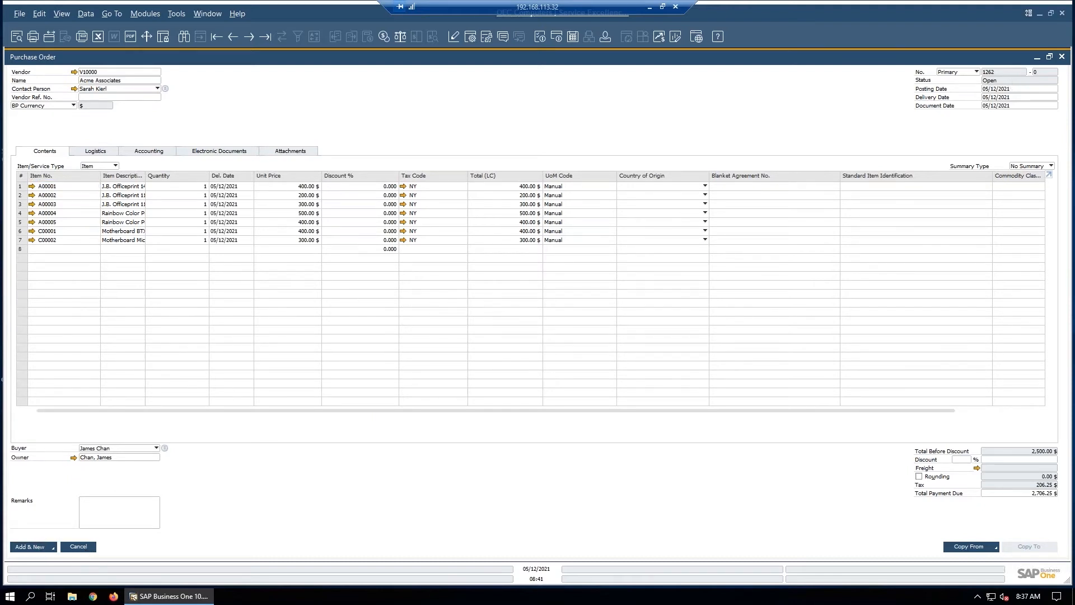
- Save the purchase order and reopen it as document 1262 via the last record
left_click(29, 547)
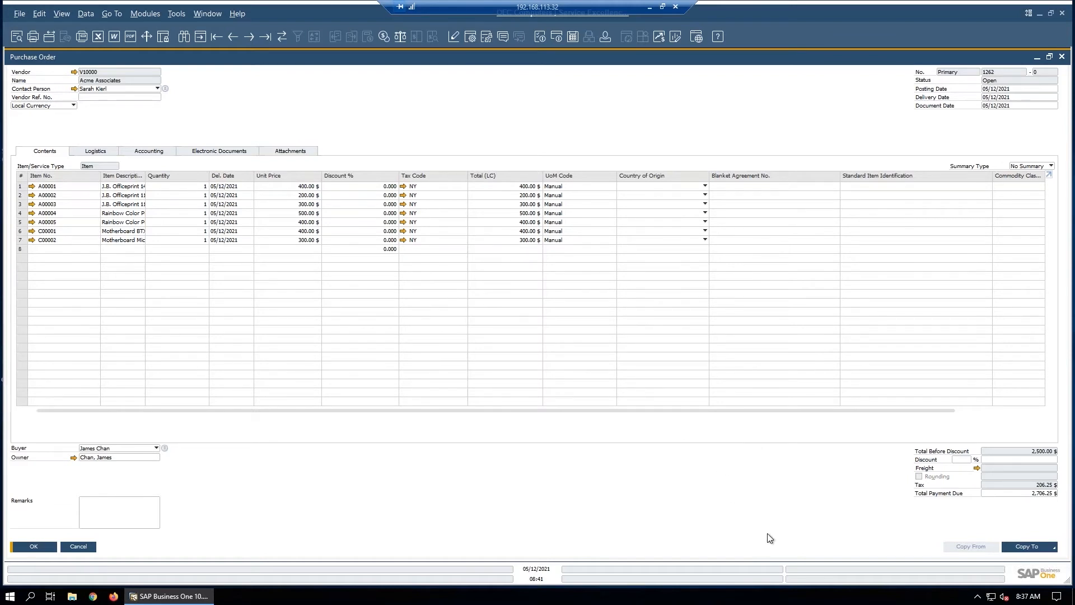
- Copy order 1262 to a goods receipt PO and add it as receipt 1233, confirming the prompt
left_click(1026, 546)
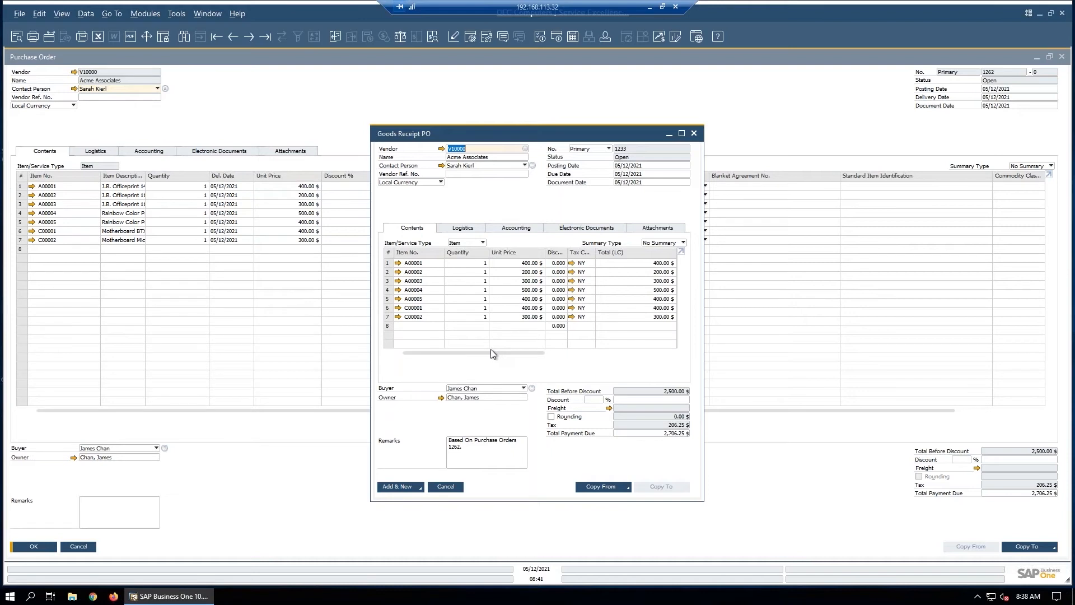
mouse_move(490, 357)
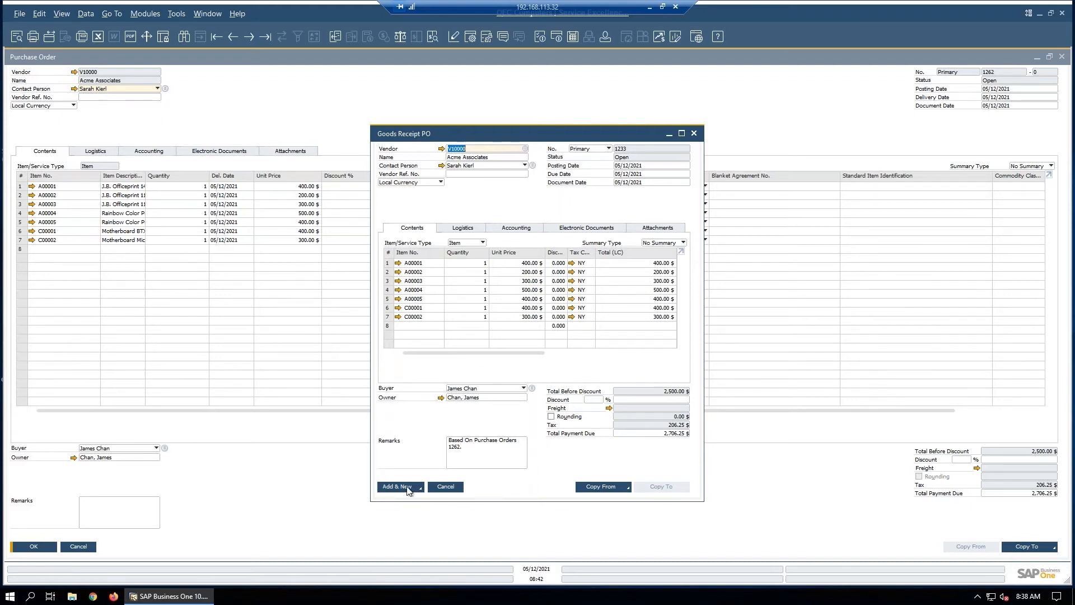
left_click(396, 486)
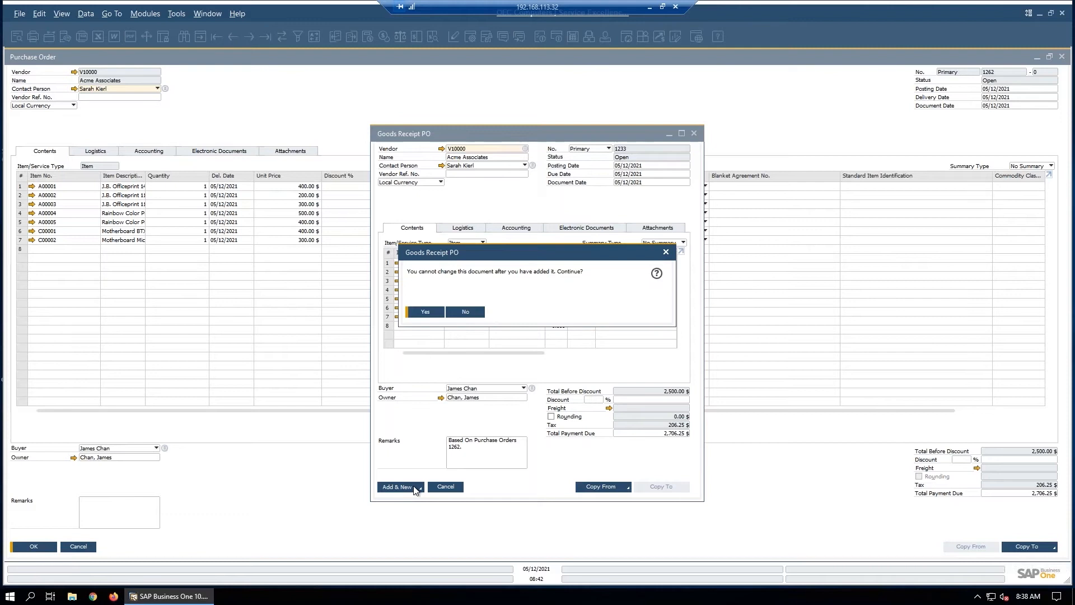
left_click(426, 311)
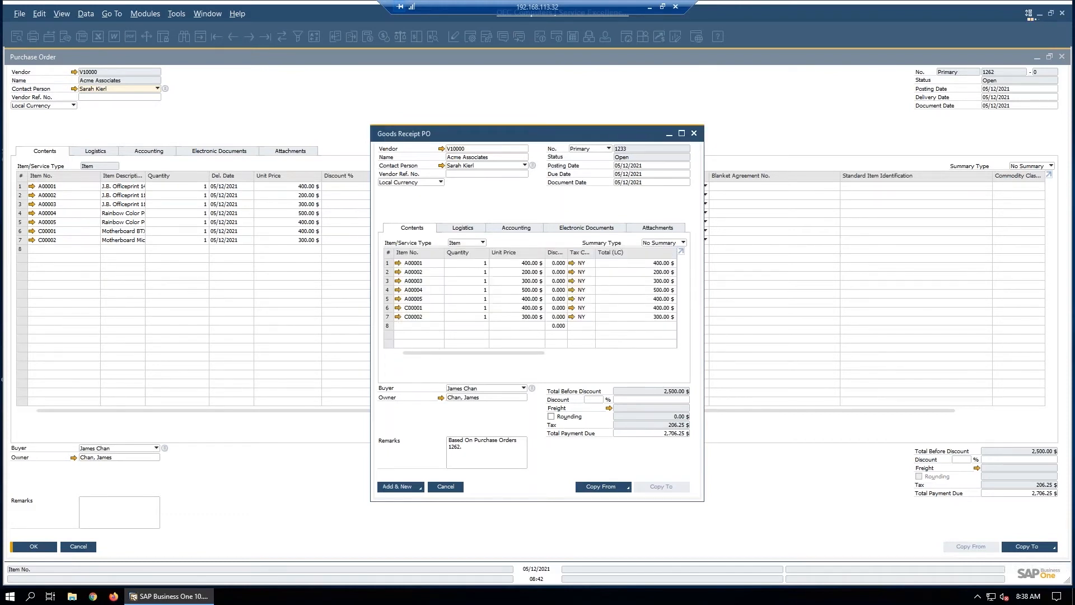
left_click(397, 486)
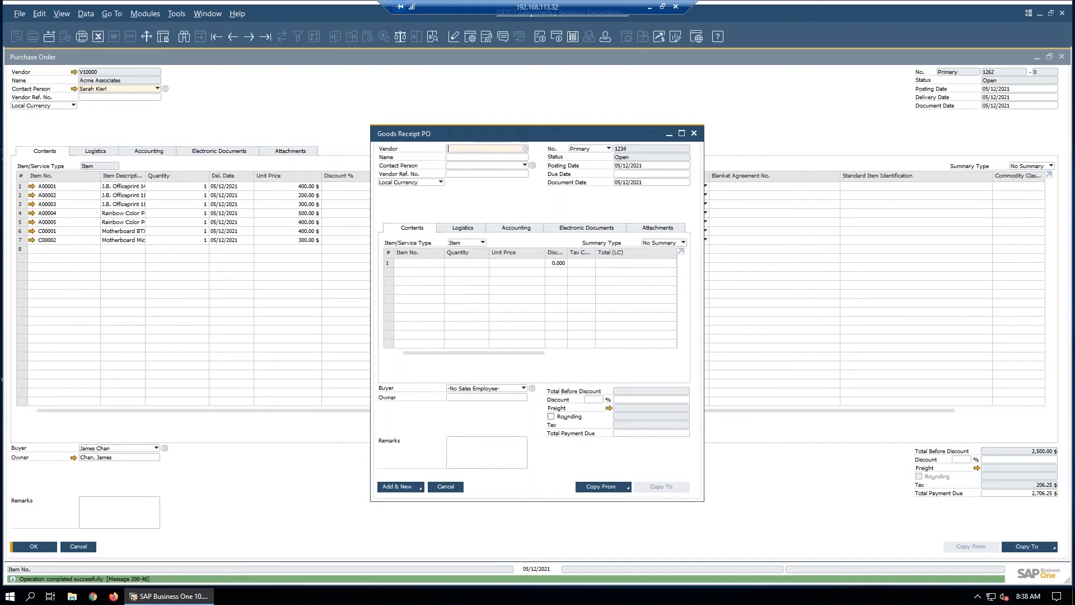
mouse_move(232, 36)
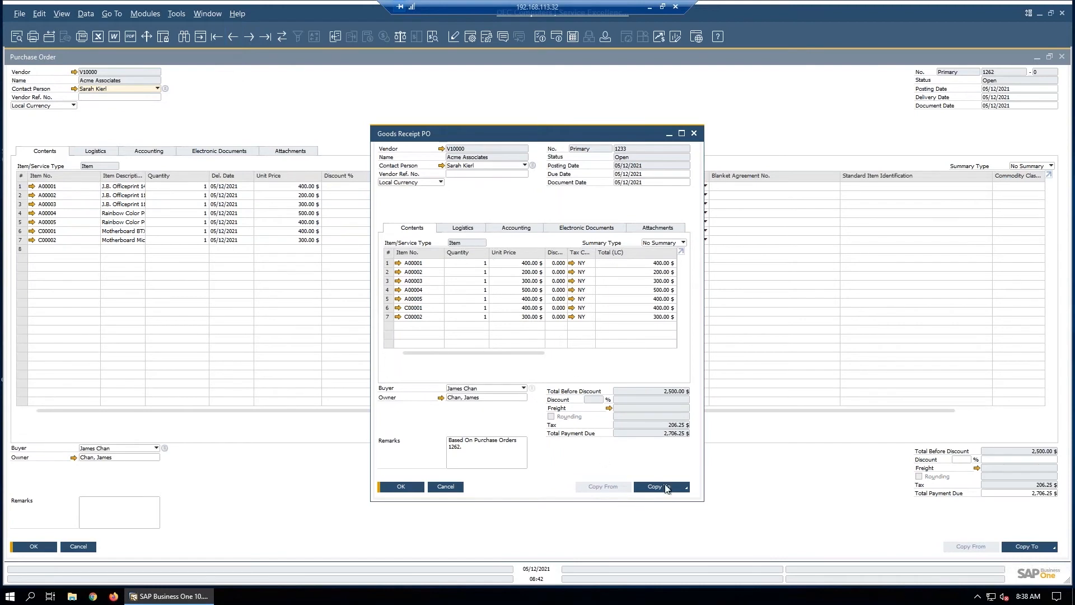
- Copy goods receipt PO 1233 into an A/P invoice with the same seven lines
left_click(661, 486)
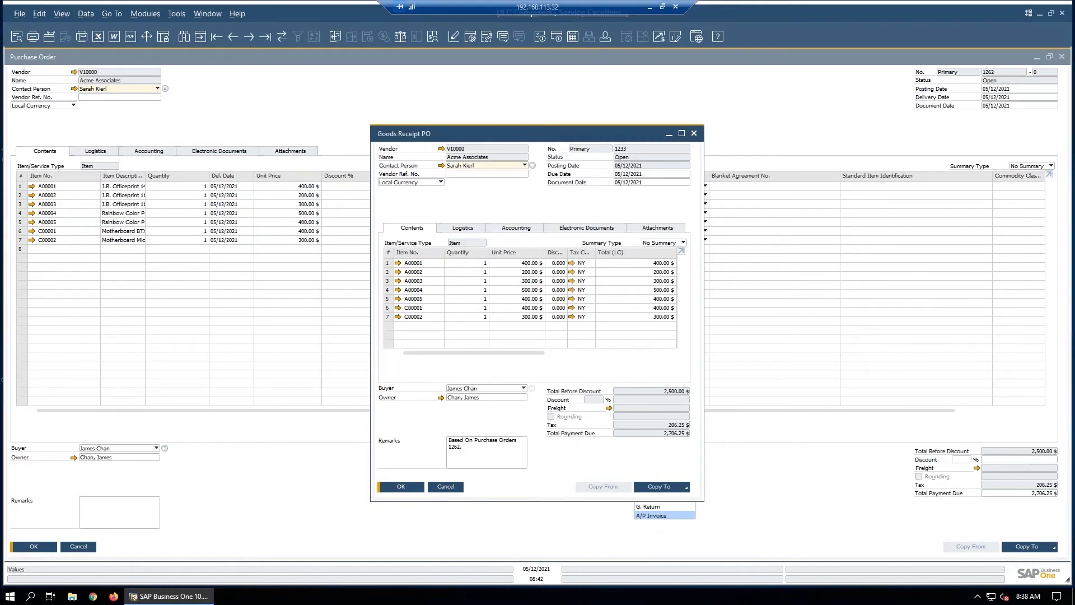
left_click(653, 515)
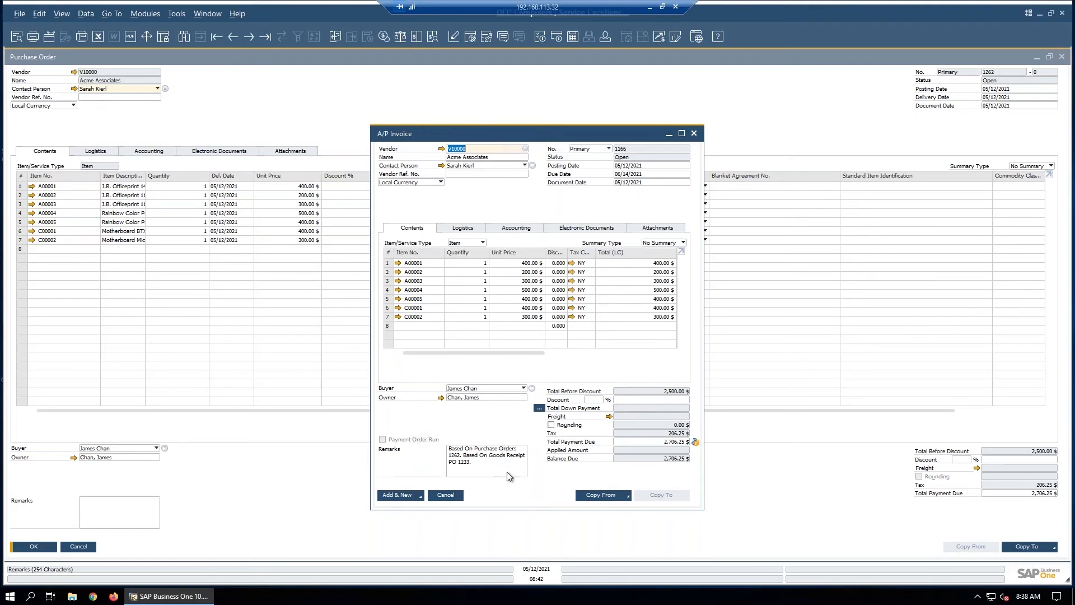
- Add the A/P invoice as document 1166 and bring up its relationship map
left_click(396, 495)
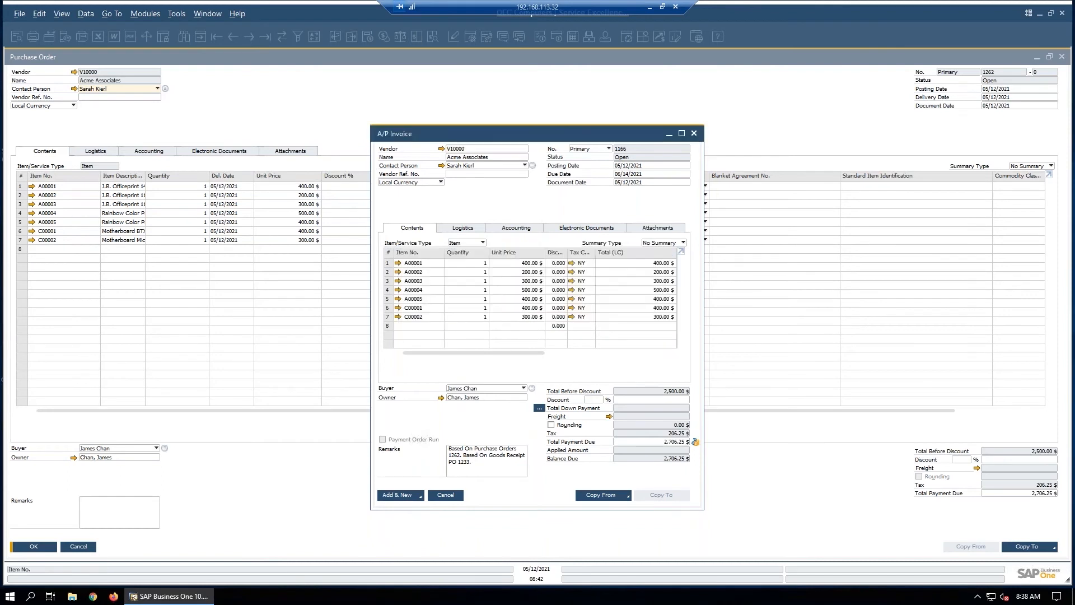
left_click(400, 495)
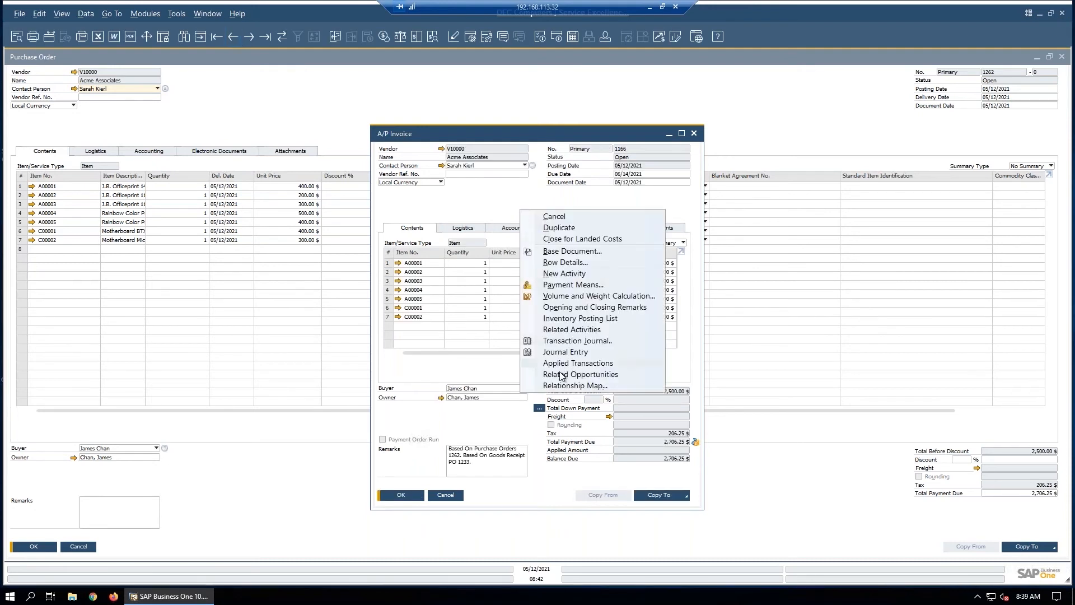
left_click(574, 385)
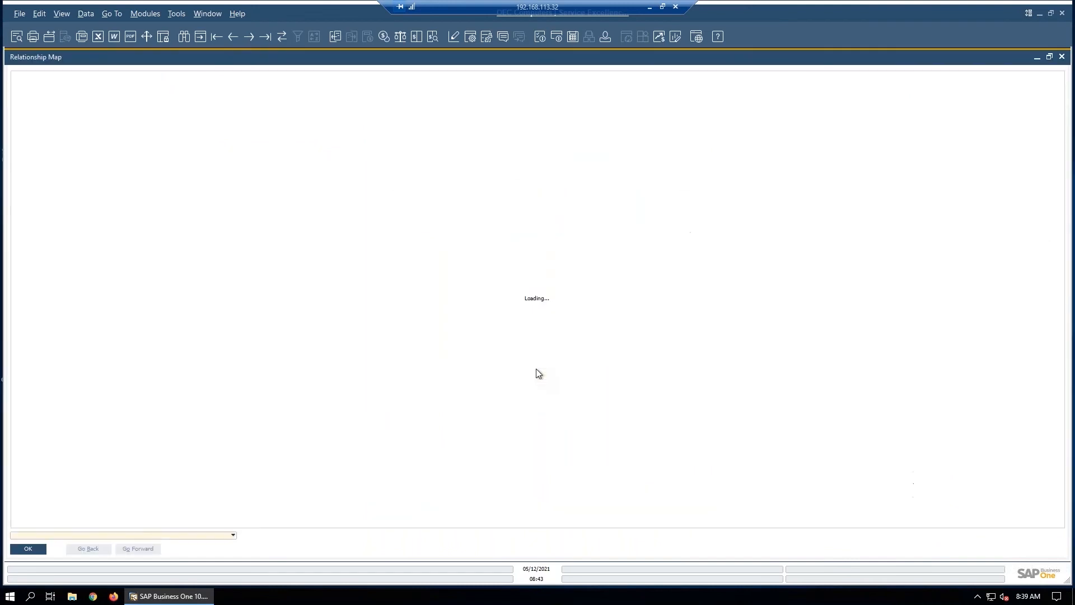